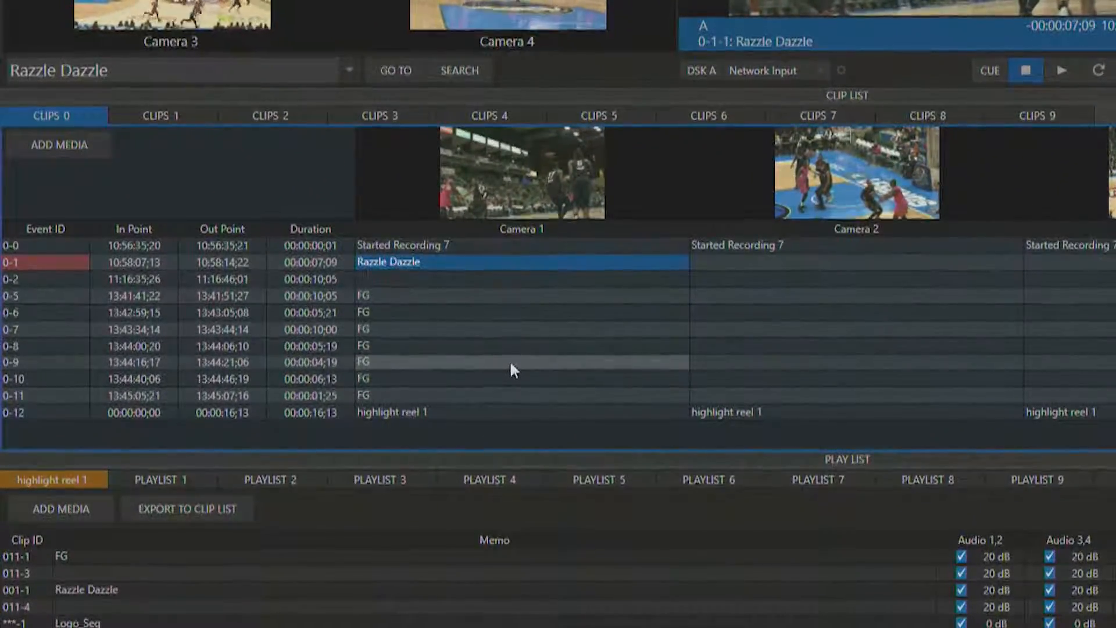
Select an FG event row in the CLIPS 0 list as the working clip.
click(519, 346)
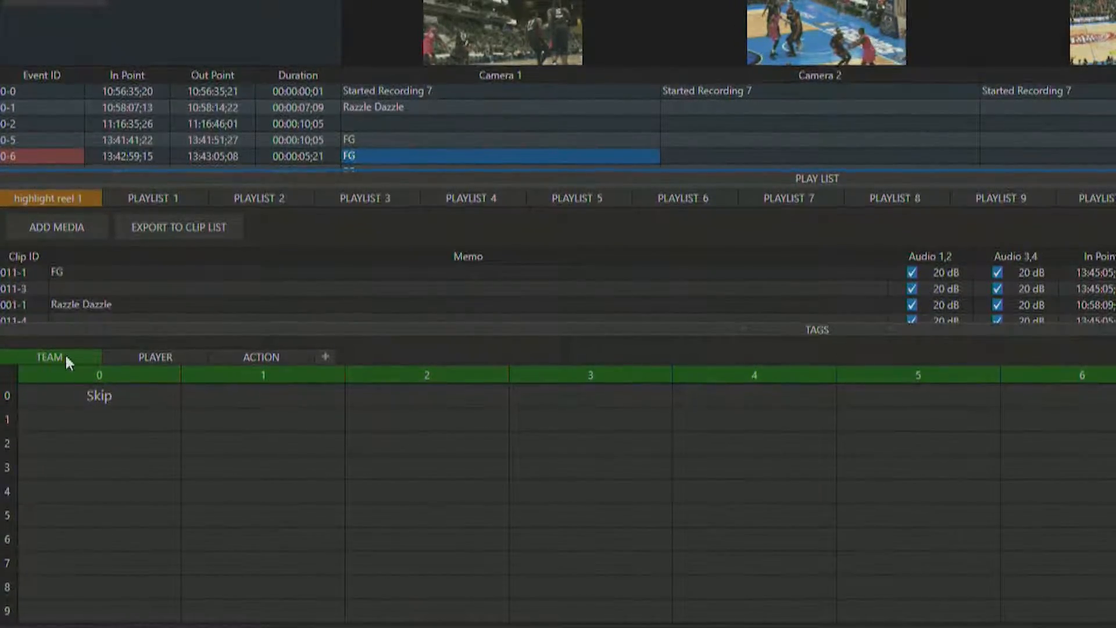
Add an untitled tag set after TEAM and PLAYER, then delete it again with confirmation.
click(155, 357)
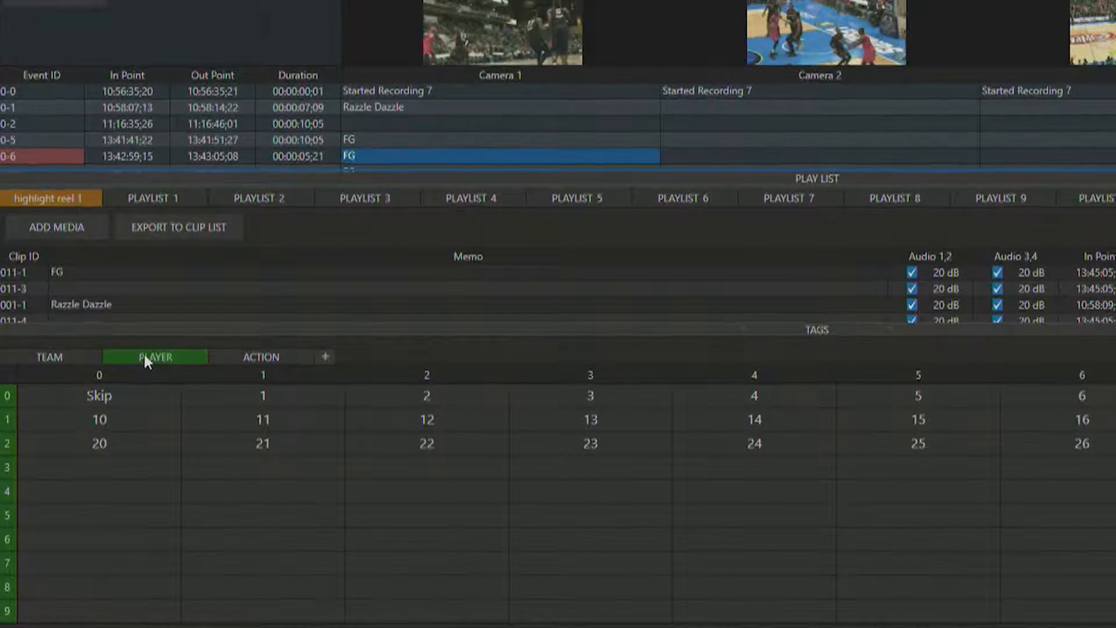
click(260, 357)
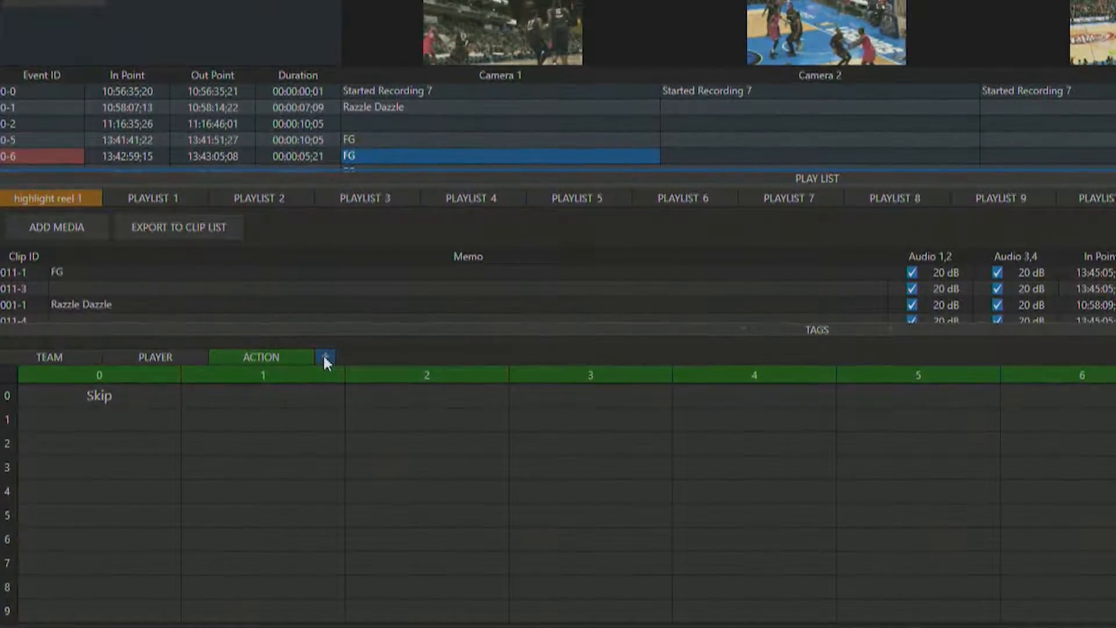
click(323, 357)
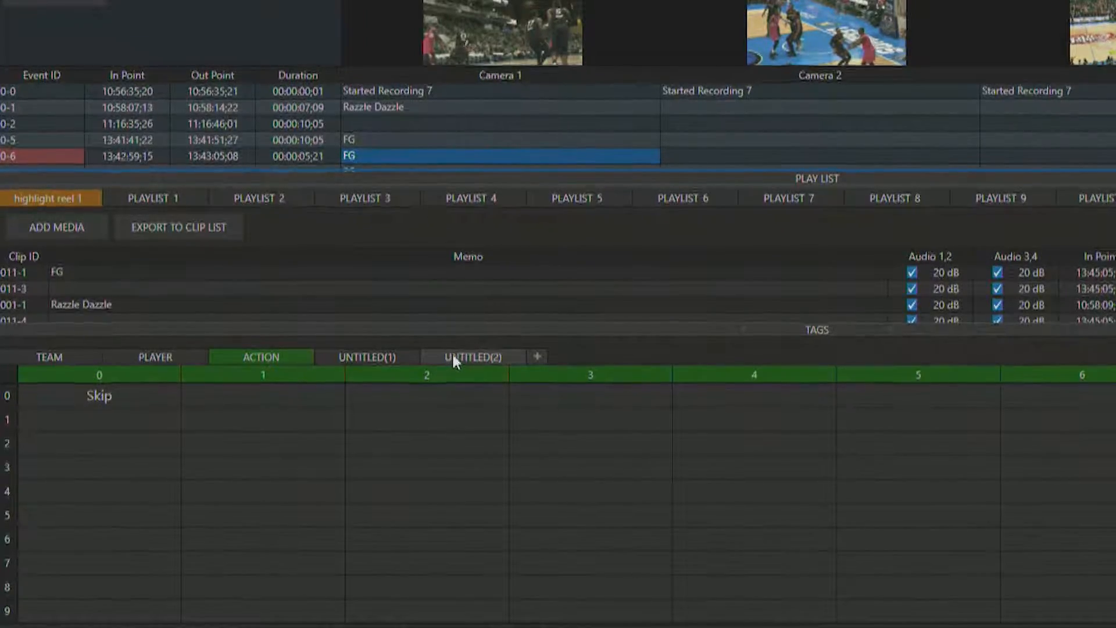
click(472, 356)
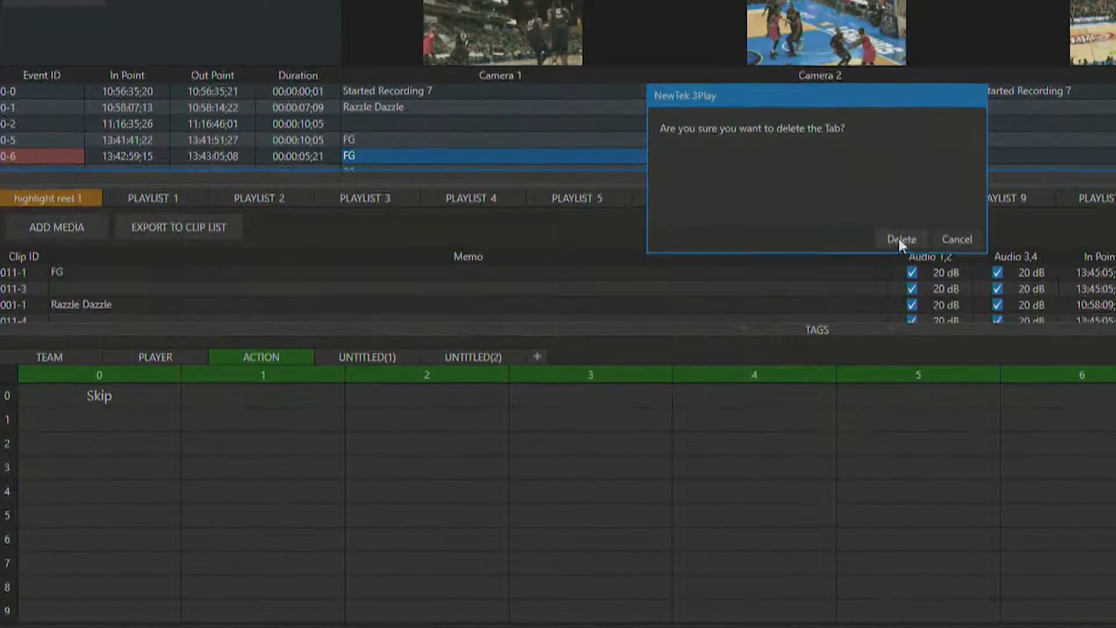
click(901, 240)
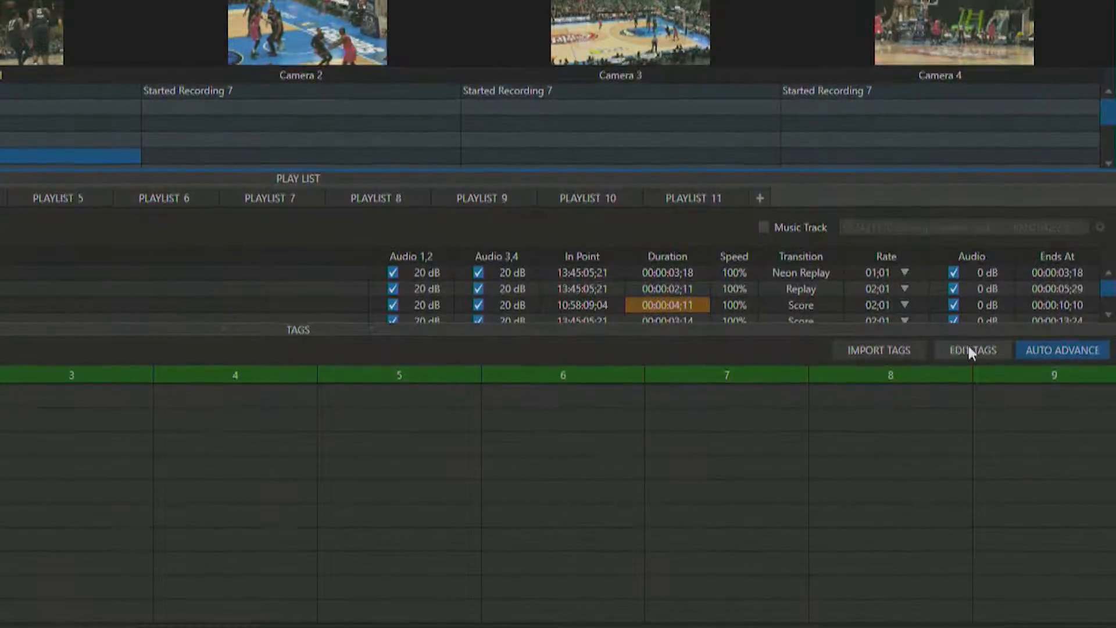
Enable EDIT TAGS and enter RED and BLUE into TEAM cells 1 and 2.
click(971, 350)
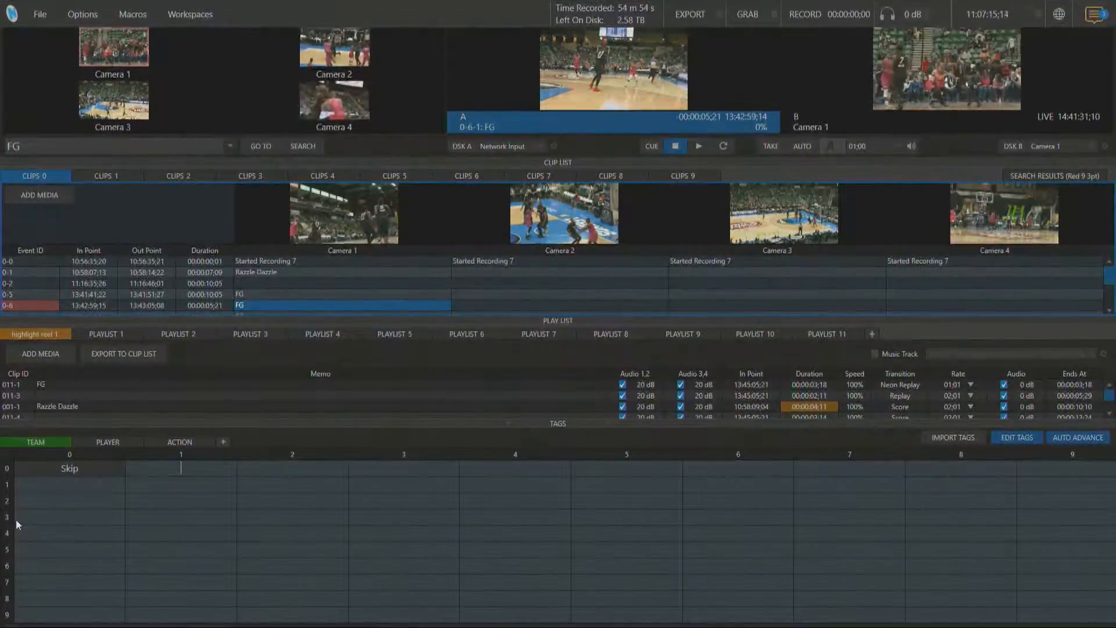
text(RED)
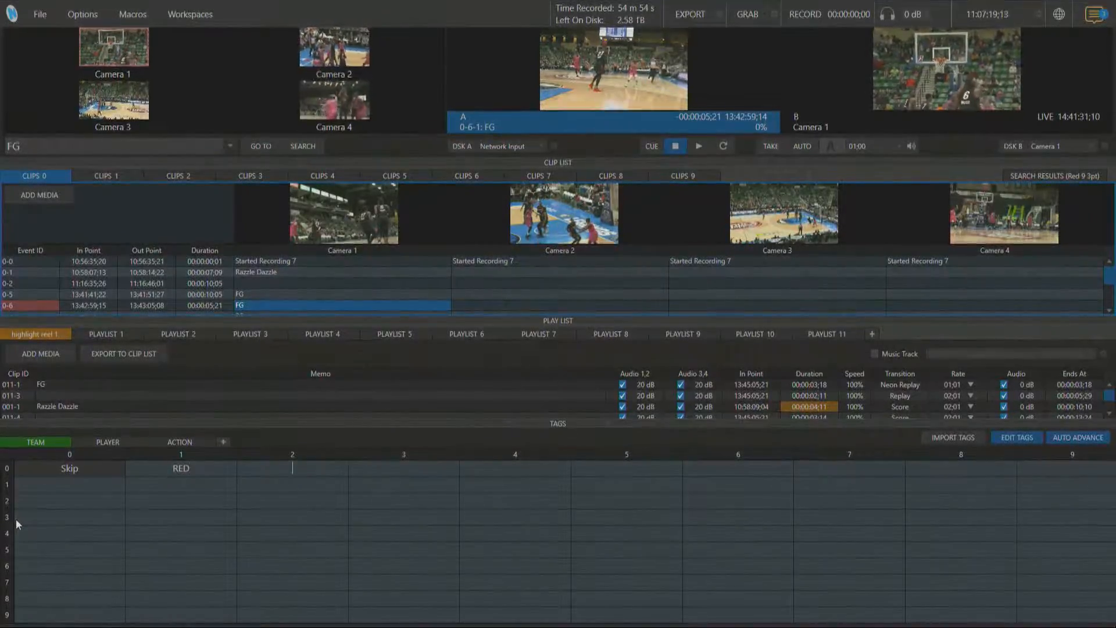
text(BLUE)
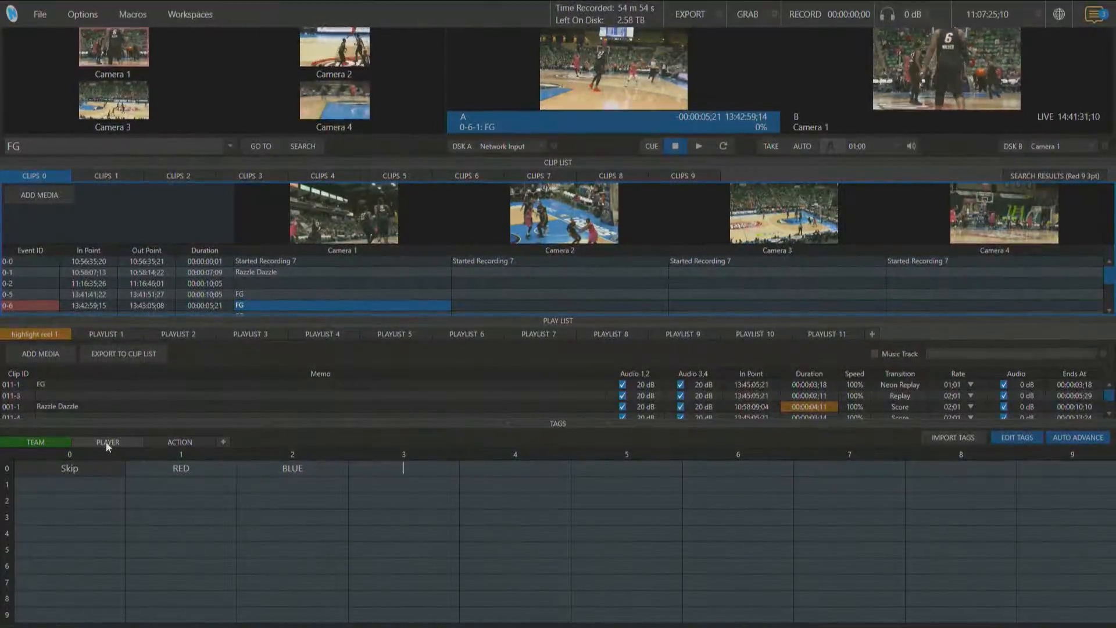
click(107, 442)
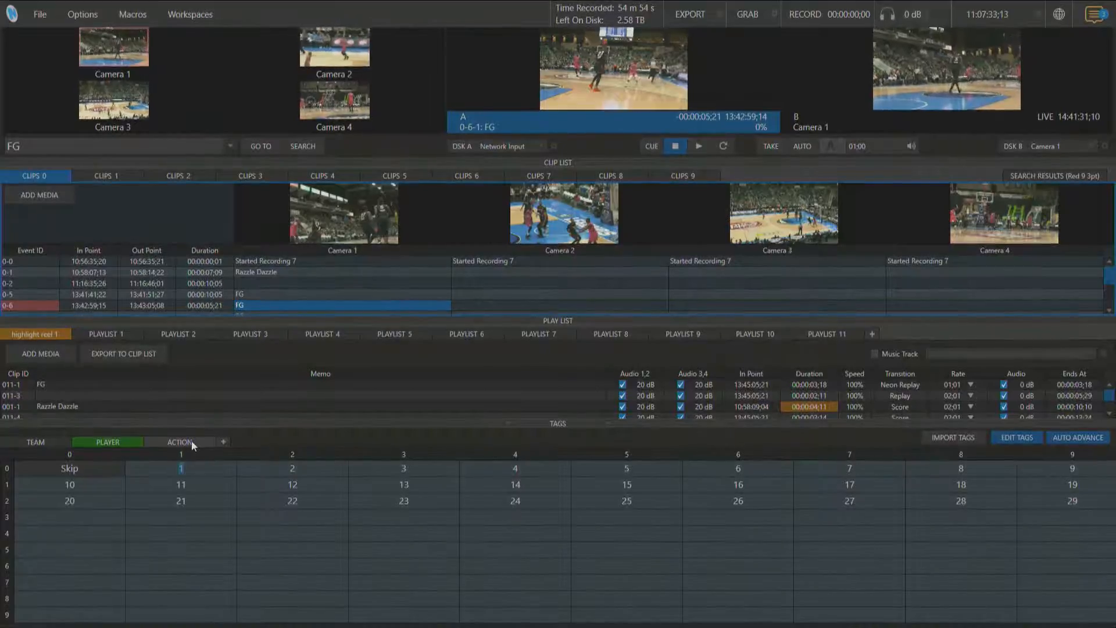
Enter DUNK, FIELD GOAL and 3 POINTER into the ACTION tag set cells.
click(179, 442)
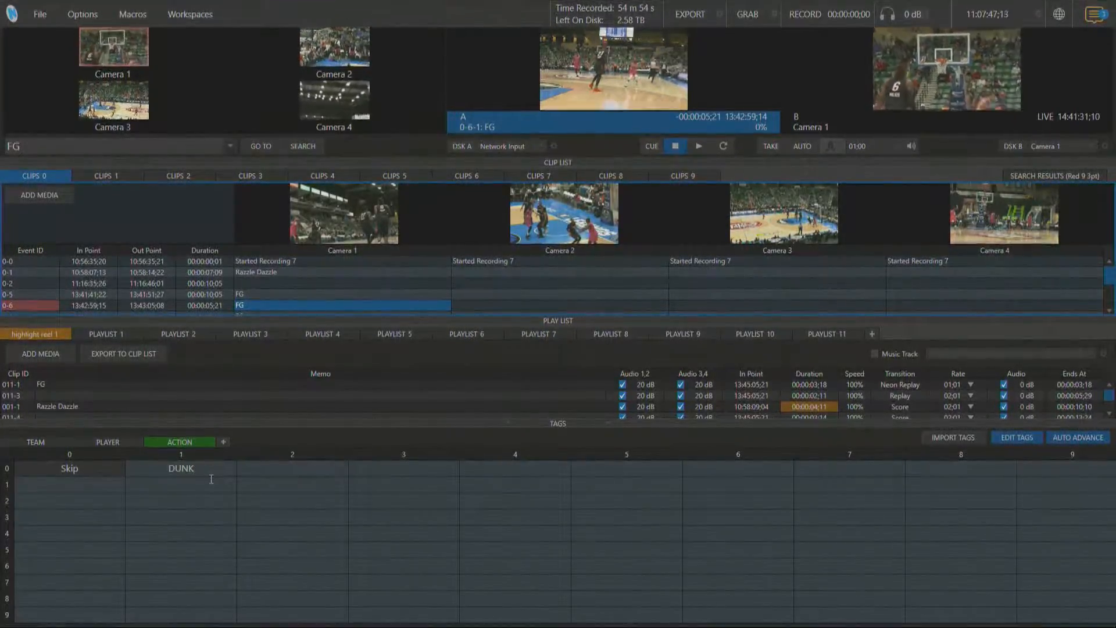
text(F)
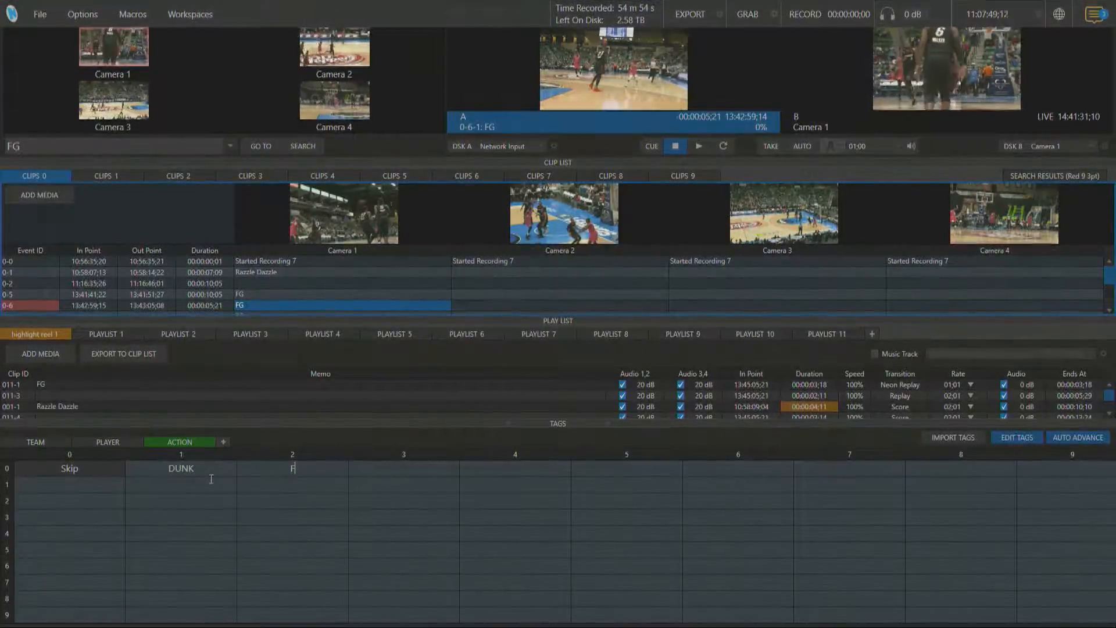
text(IELD GOAL)
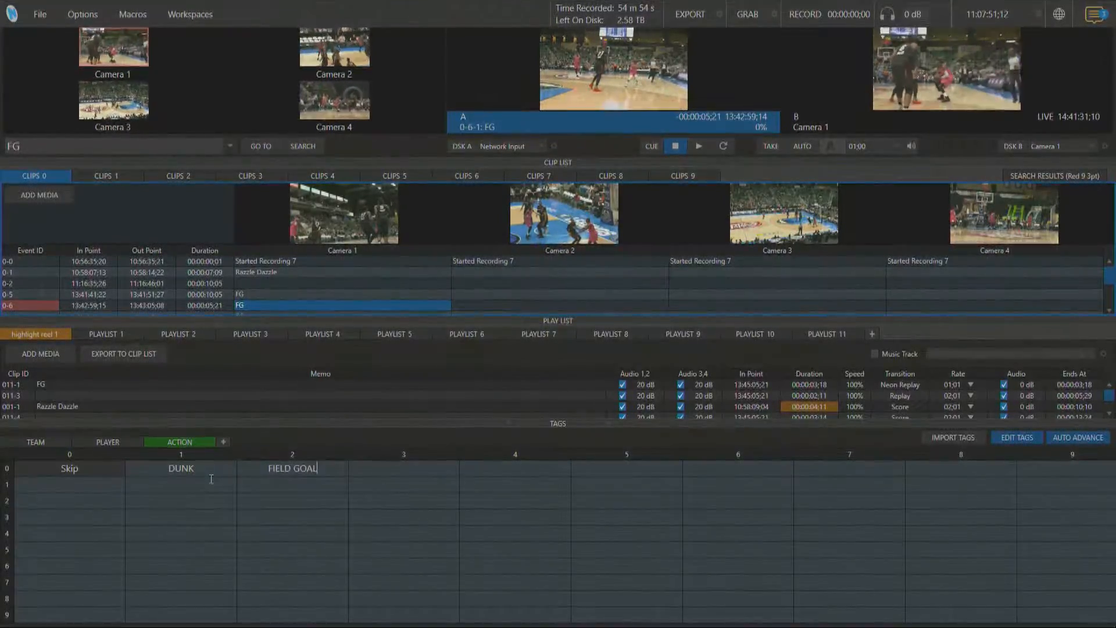
text(3 POI)
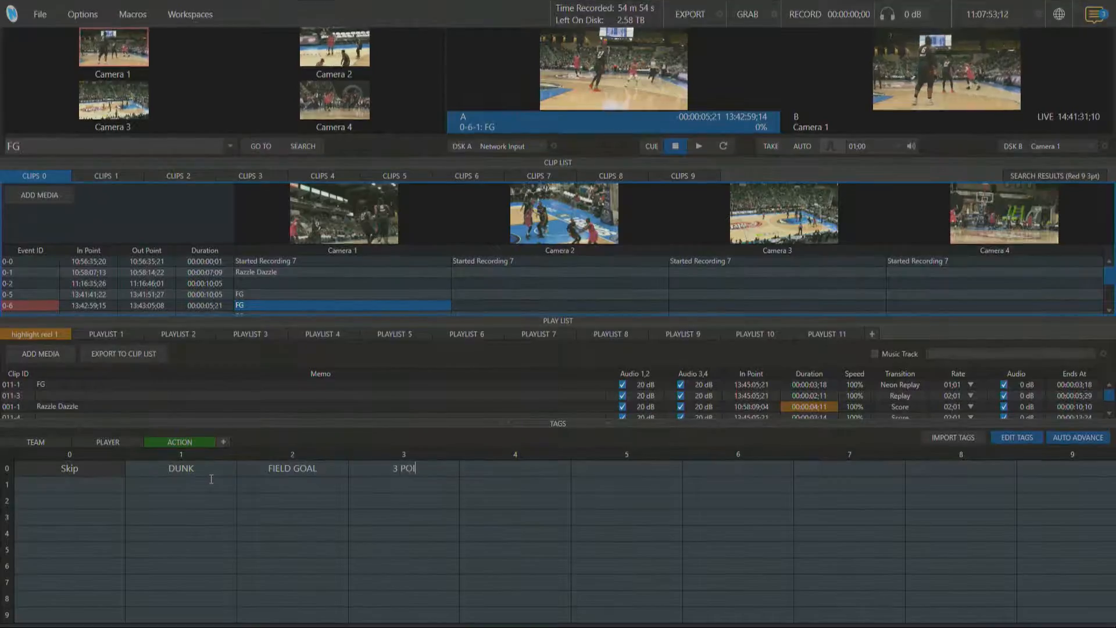
text(NTER)
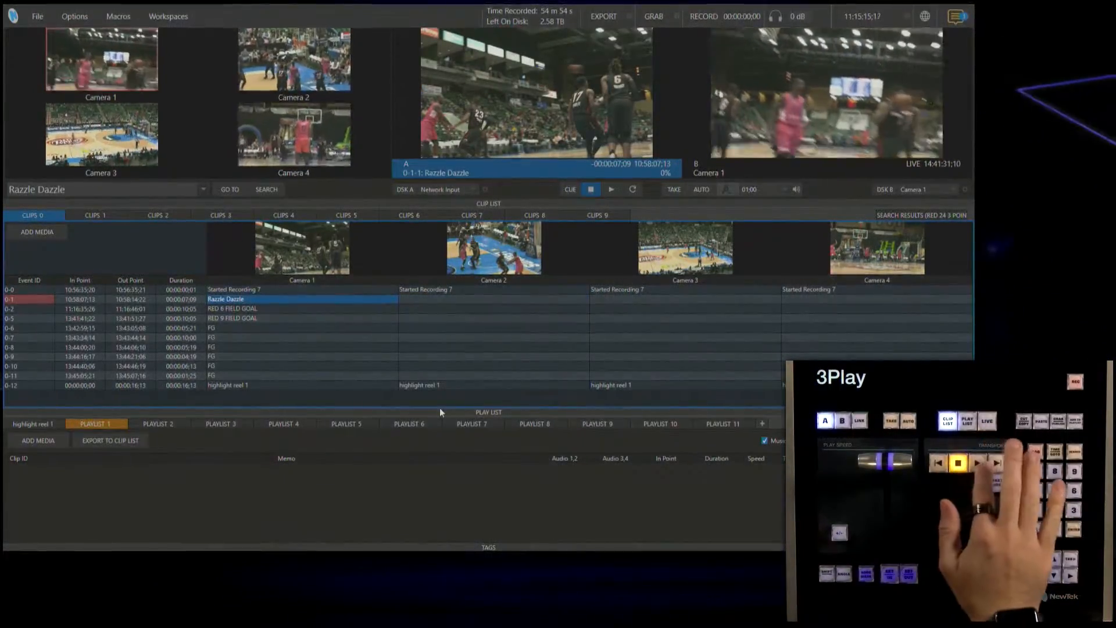
Tag the selected clip so its name reads RED 24 3 POINTER.
click(977, 461)
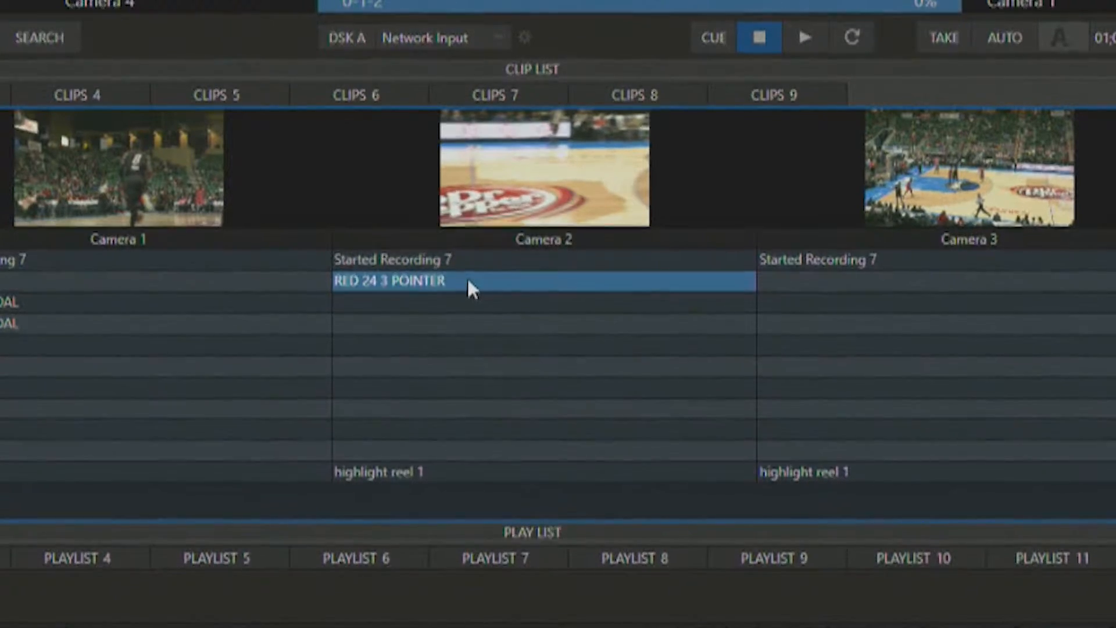
mouse_move(479, 297)
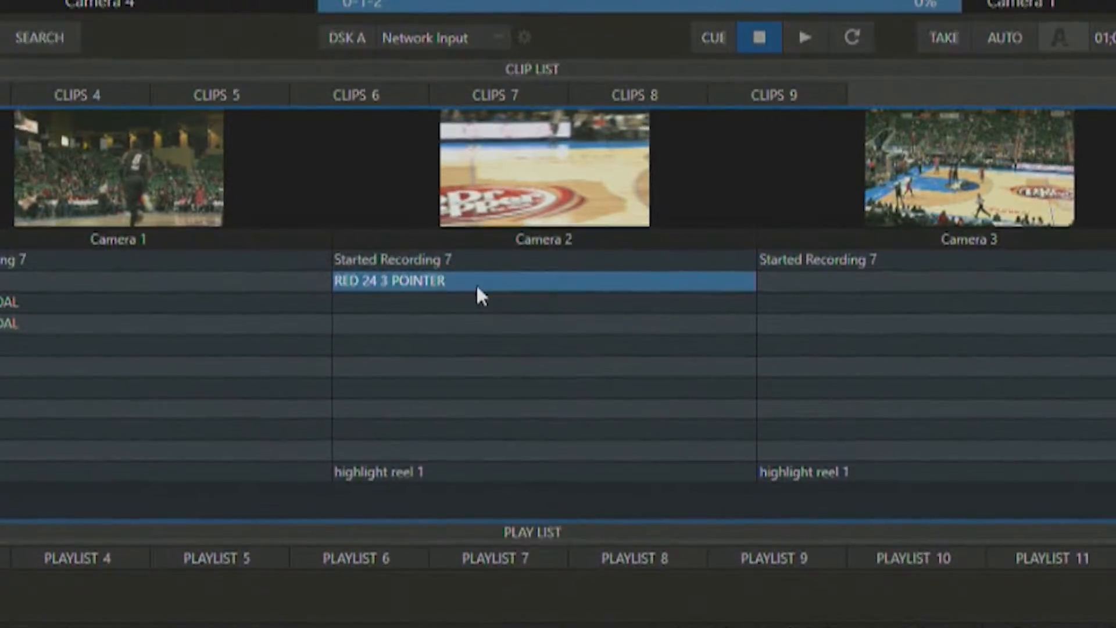